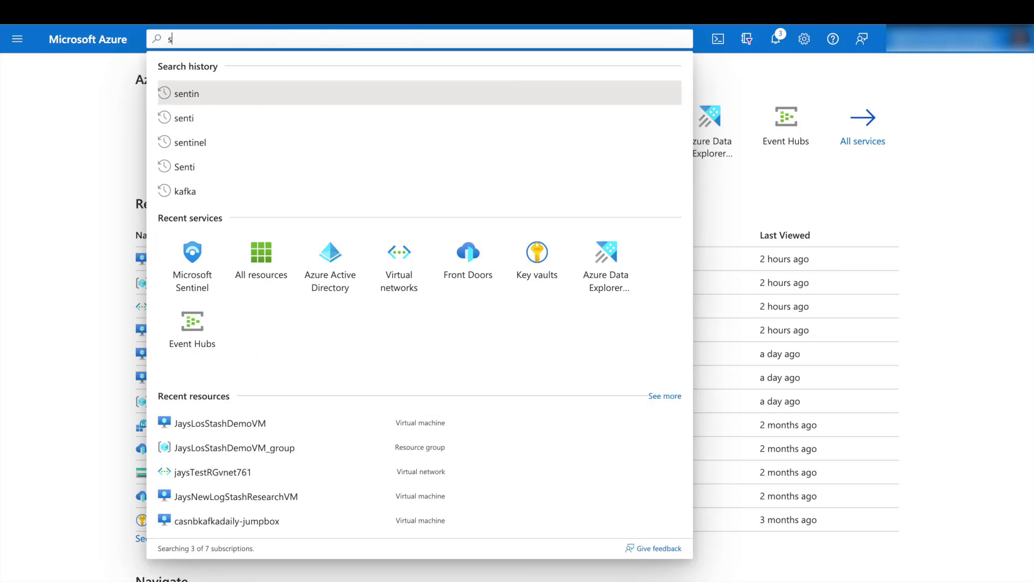
# Step: Search the portal for 'sentinel' and open the Microsoft Sentinel service
pyautogui.write('entinel')
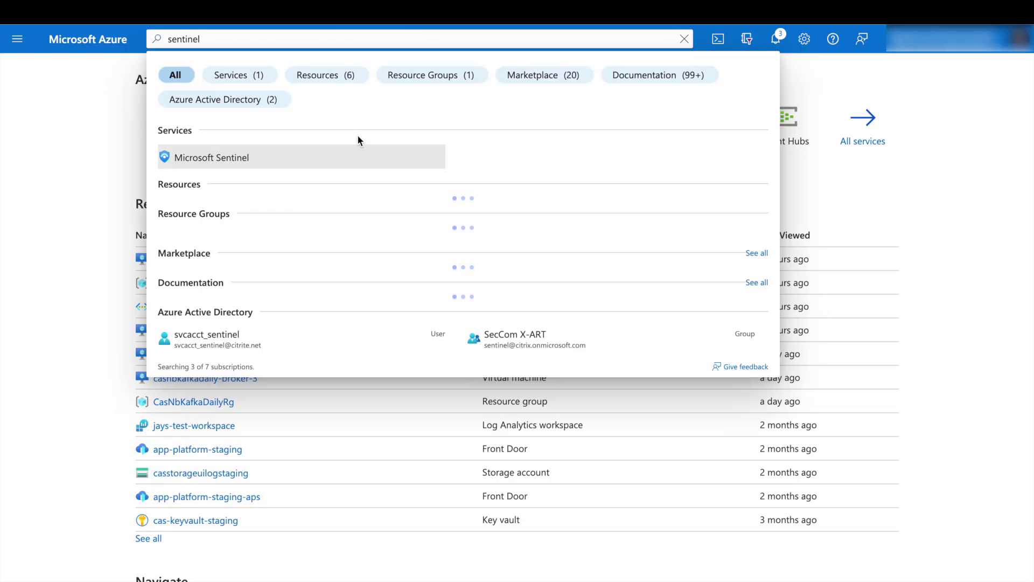
pyautogui.click(212, 157)
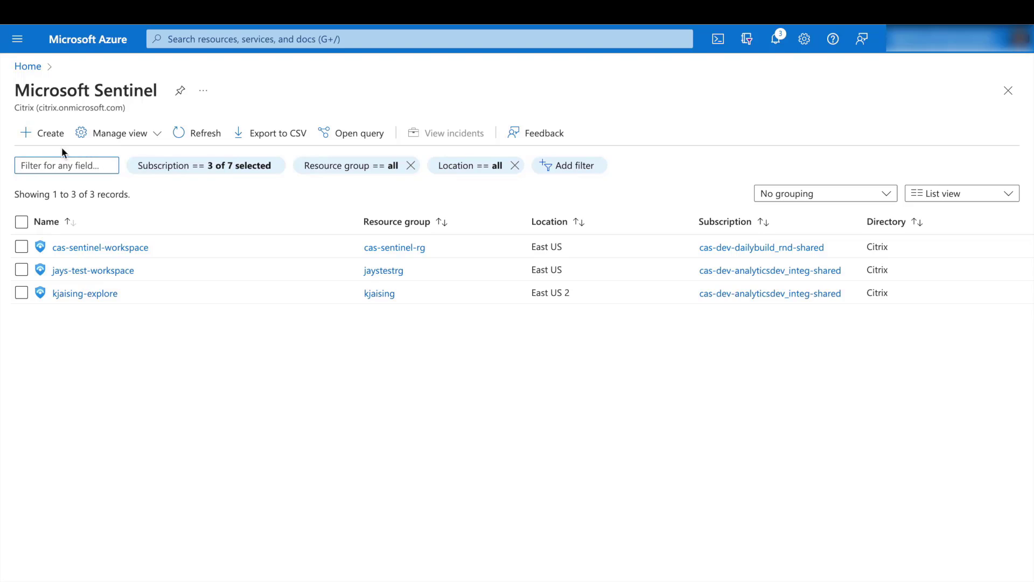
pyautogui.moveTo(51, 133)
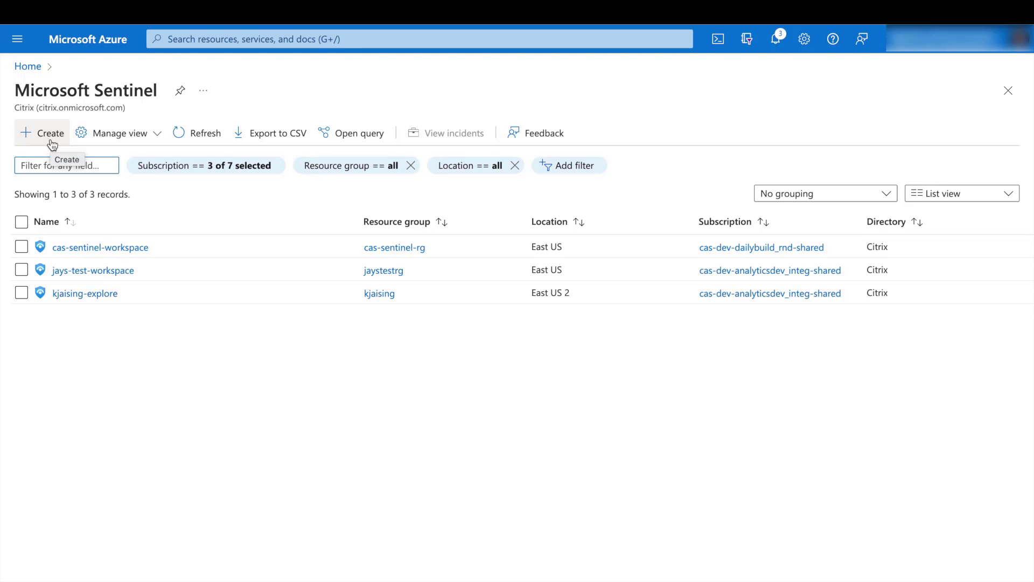
pyautogui.moveTo(100, 247)
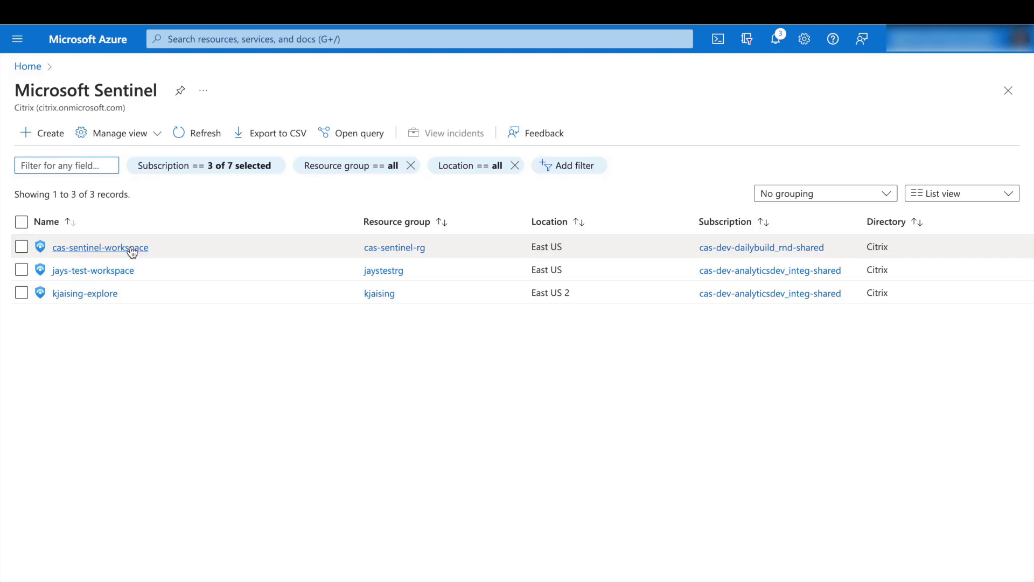
pyautogui.moveTo(139, 267)
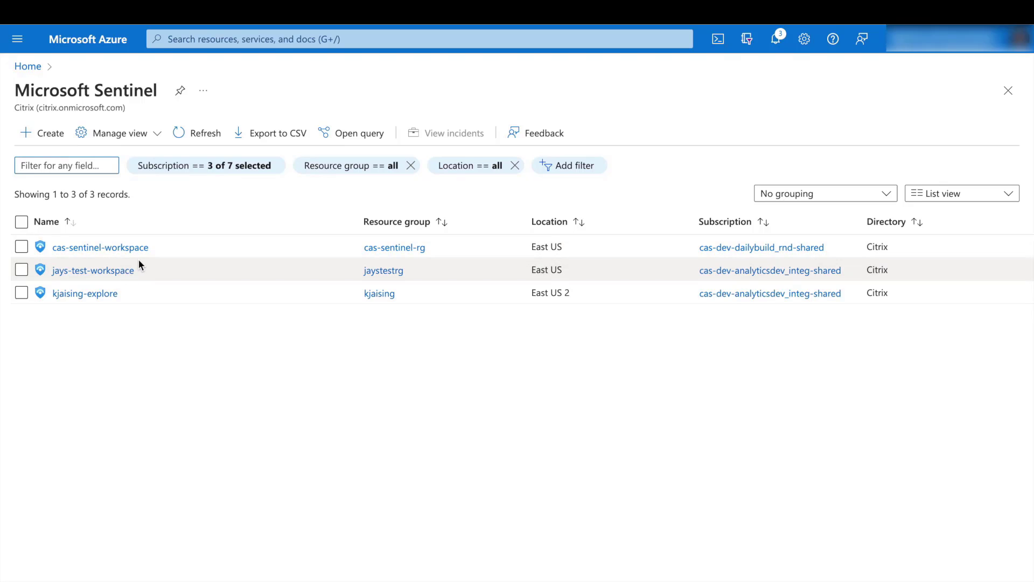
# Step: Open cas-sentinel-workspace's data connectors, filter by 'Citrix', and select CITRIX SECURITY ANALYTICS
pyautogui.click(100, 247)
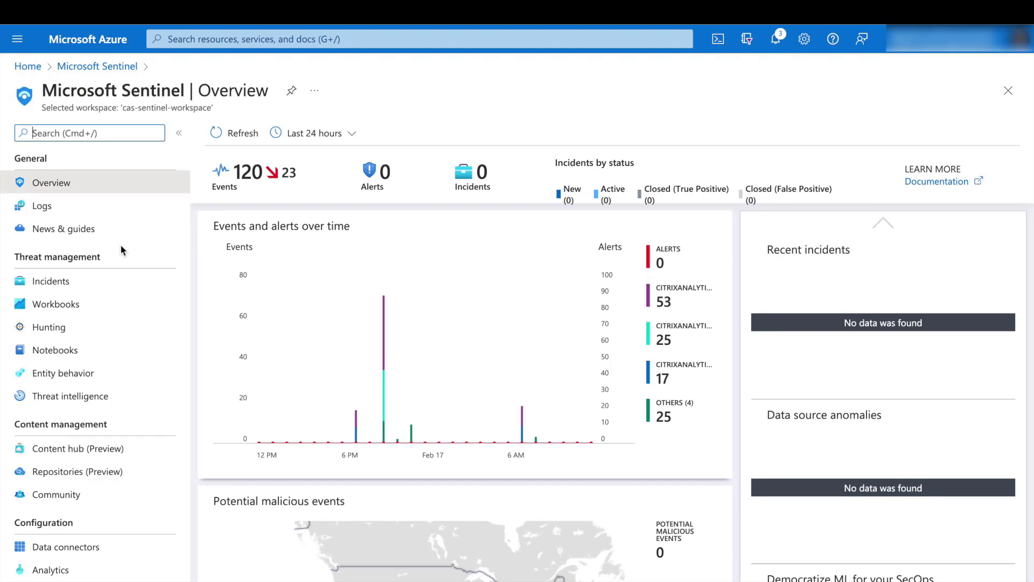
pyautogui.moveTo(63, 522)
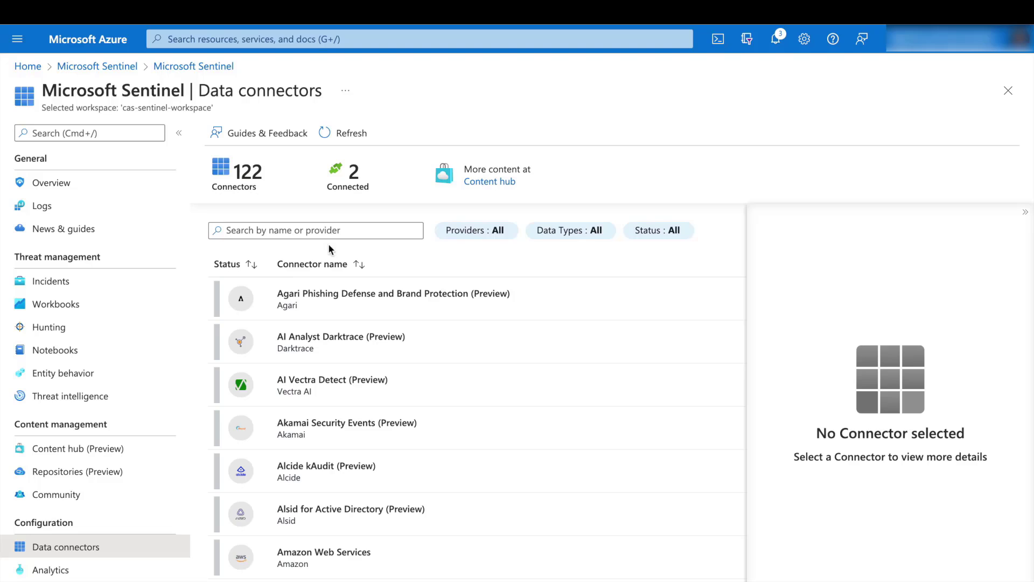
pyautogui.write('Citrix')
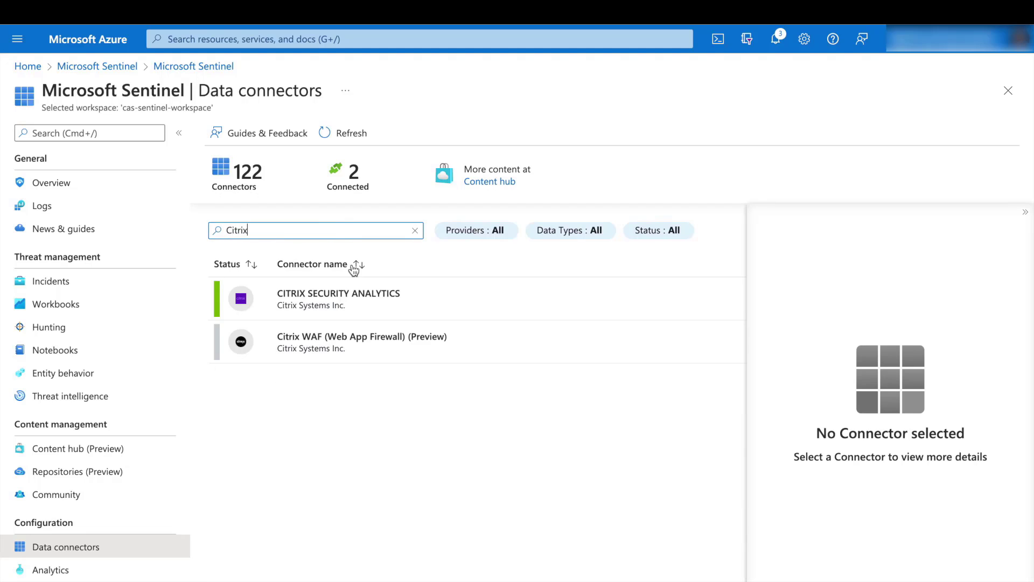
pyautogui.click(338, 298)
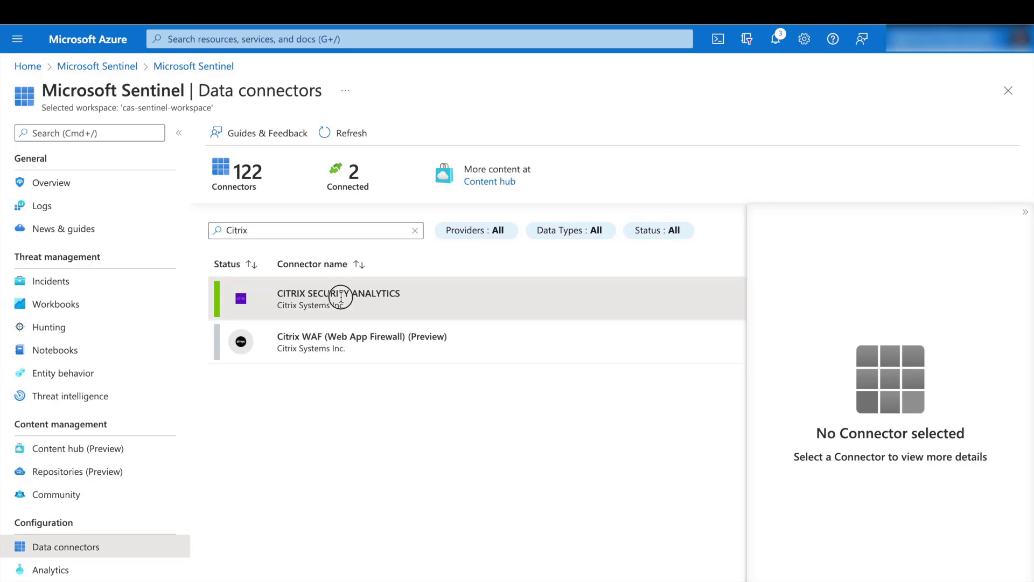
# Step: Open the CITRIX SECURITY ANALYTICS connector page to confirm its connected status
pyautogui.click(339, 298)
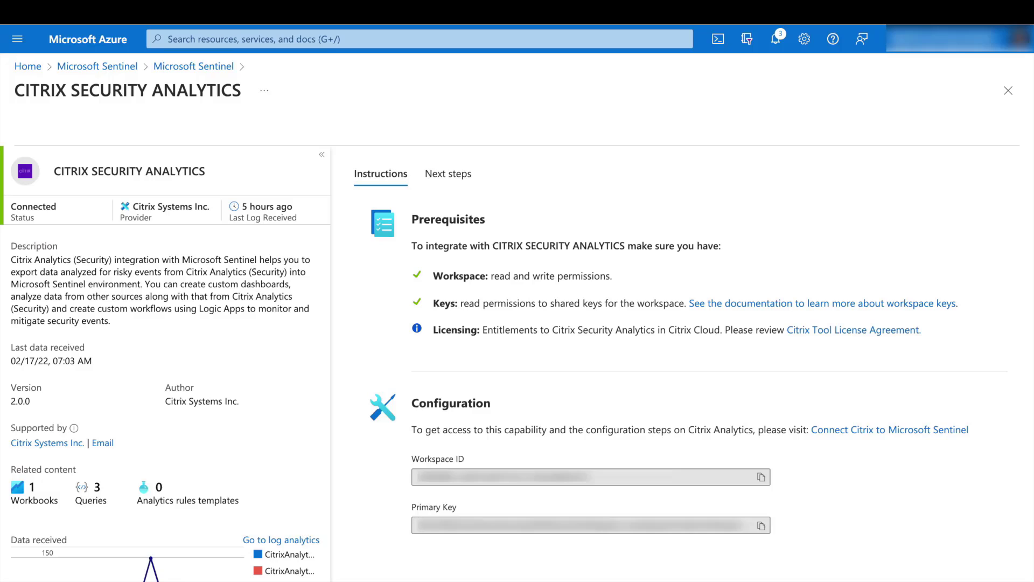
pyautogui.moveTo(418, 344)
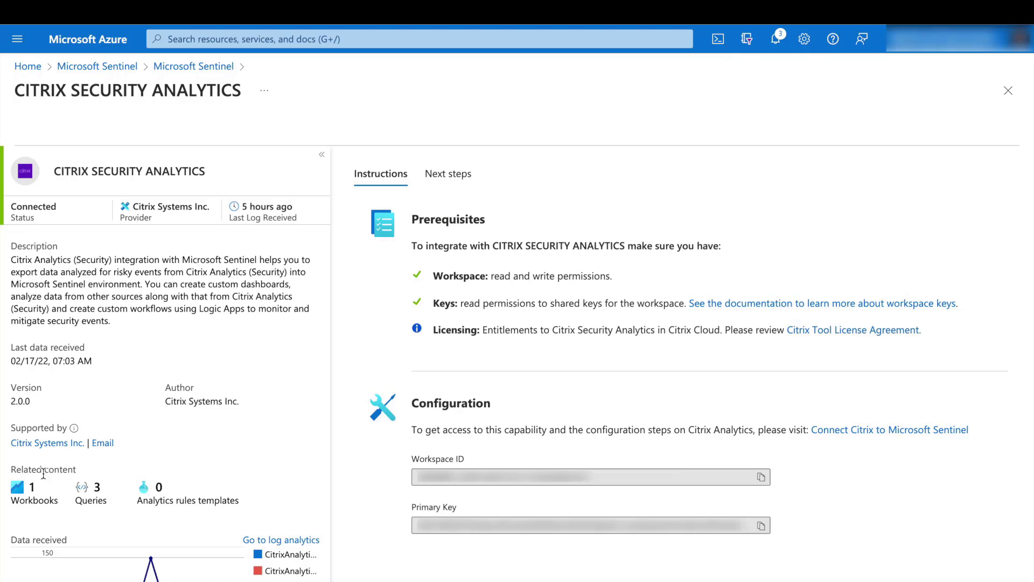
pyautogui.moveTo(63, 518)
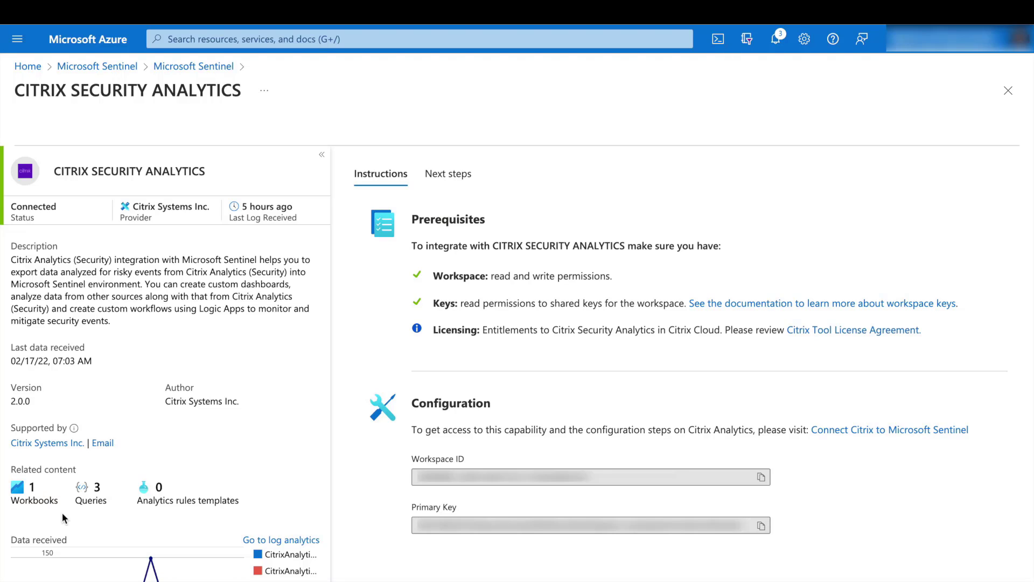
pyautogui.moveTo(475, 242)
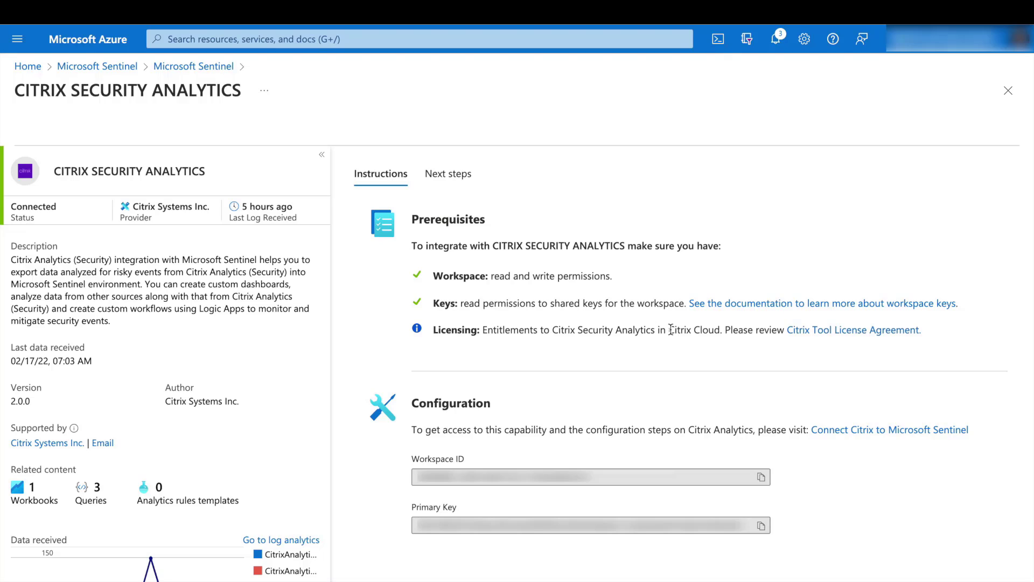
pyautogui.moveTo(852, 329)
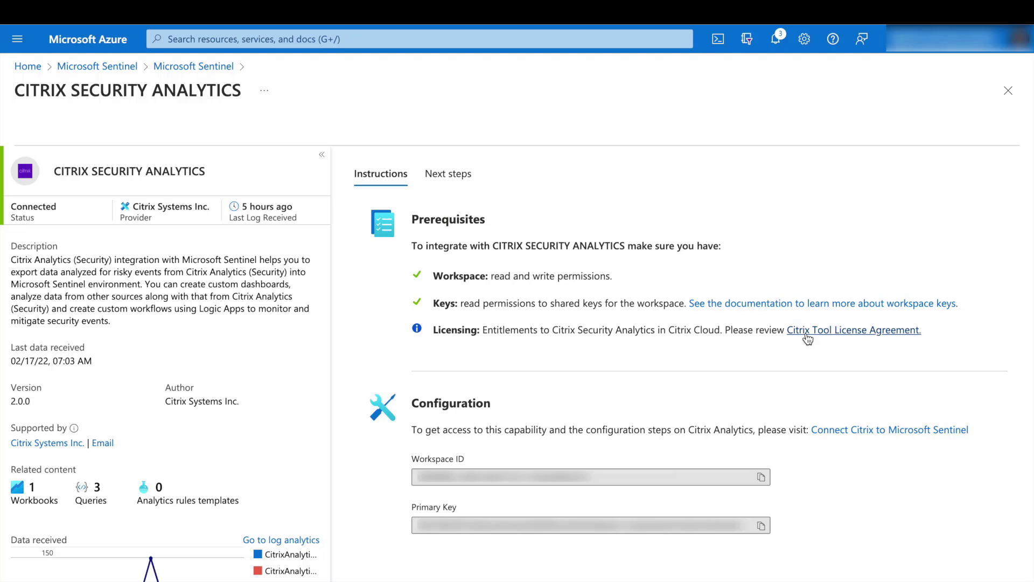
pyautogui.moveTo(817, 336)
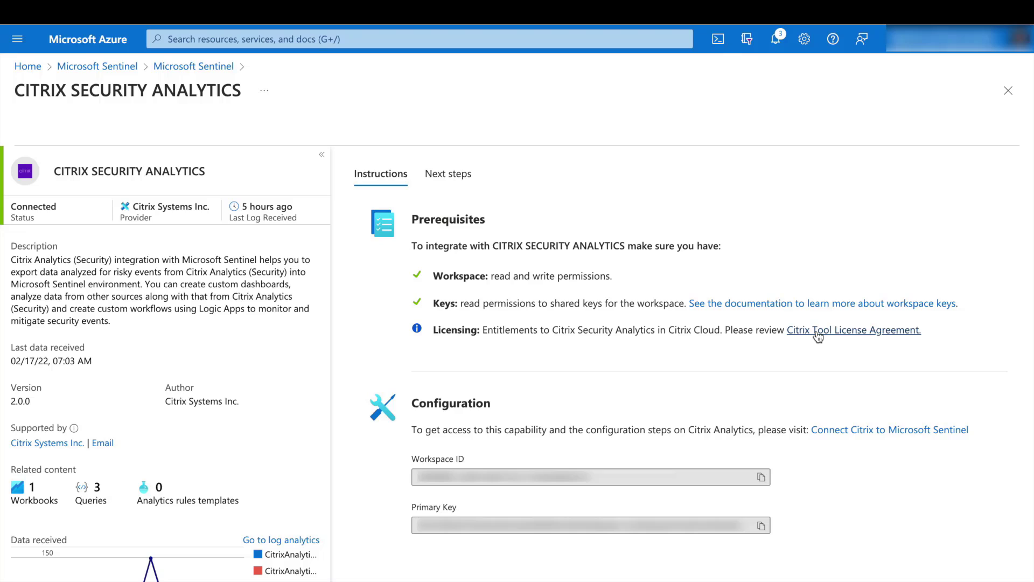
pyautogui.moveTo(566, 443)
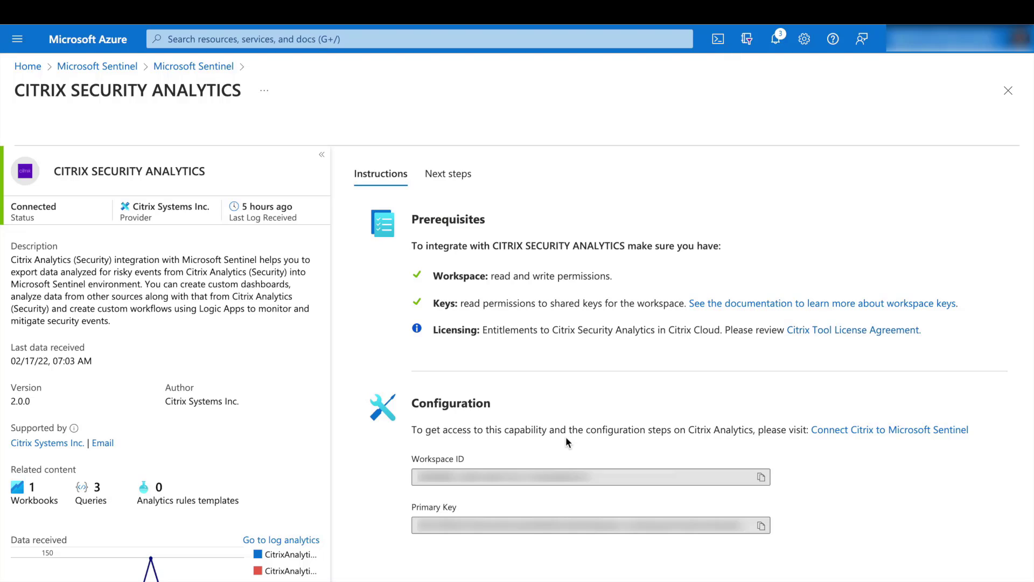
pyautogui.moveTo(562, 444)
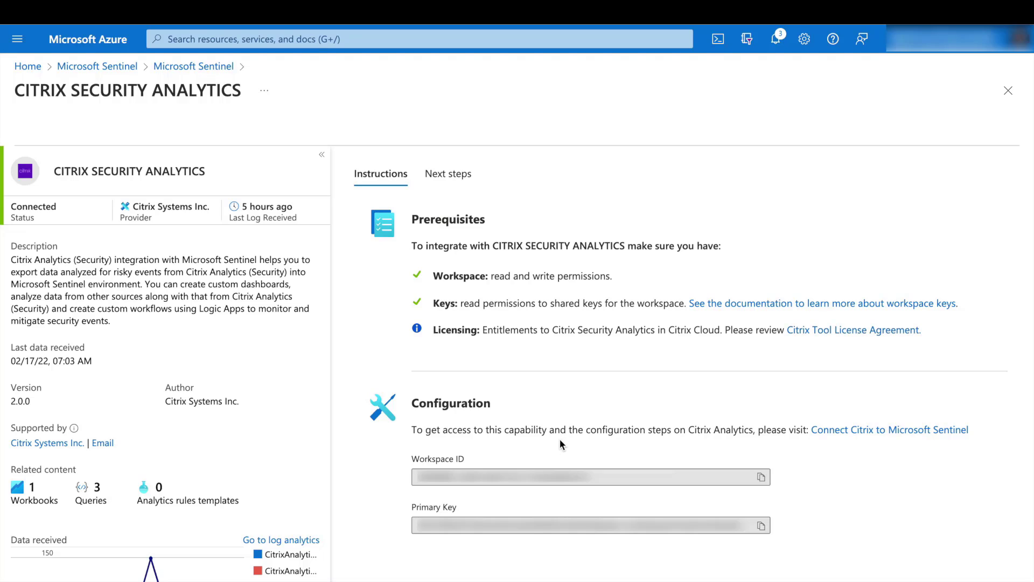
pyautogui.moveTo(440, 513)
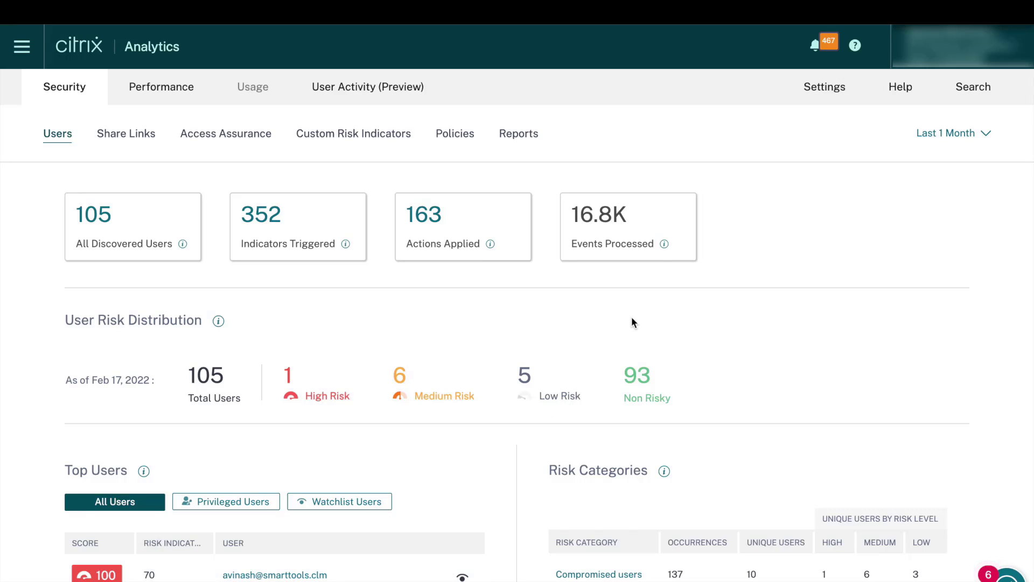
# Step: Go to Settings > Data Sources and open the SIEM export card's options menu
pyautogui.click(824, 86)
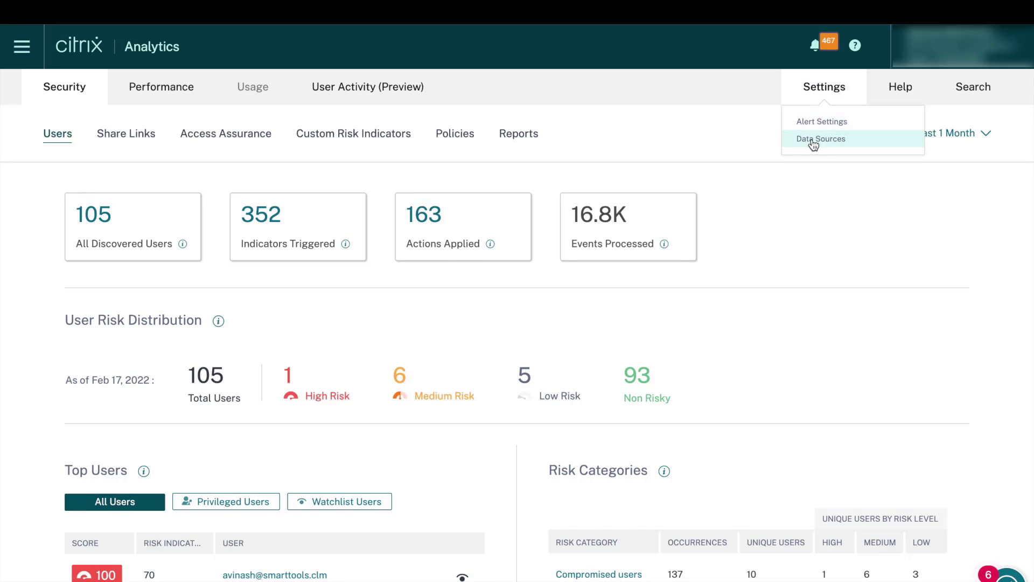
pyautogui.click(820, 138)
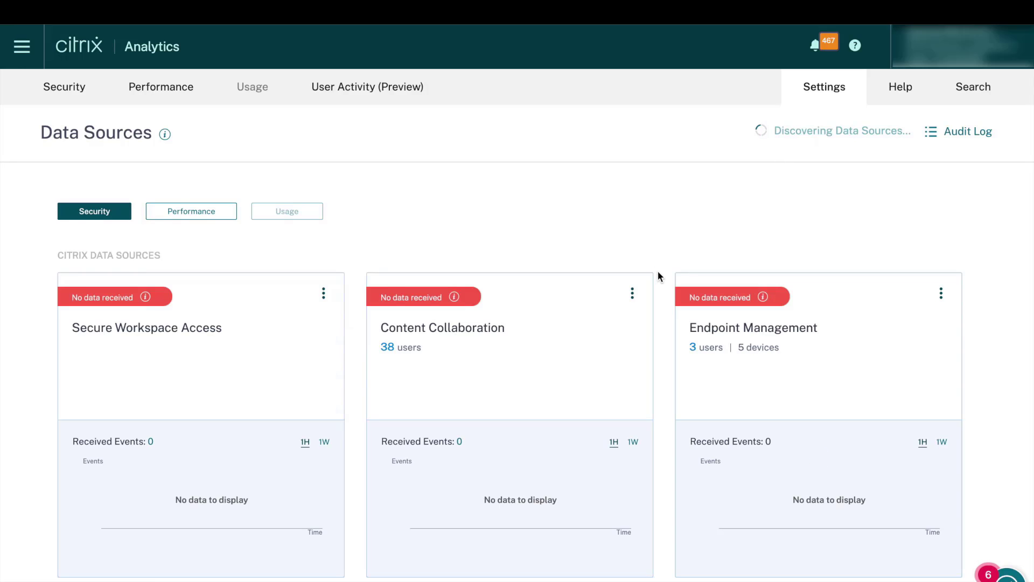
pyautogui.scroll(-3)
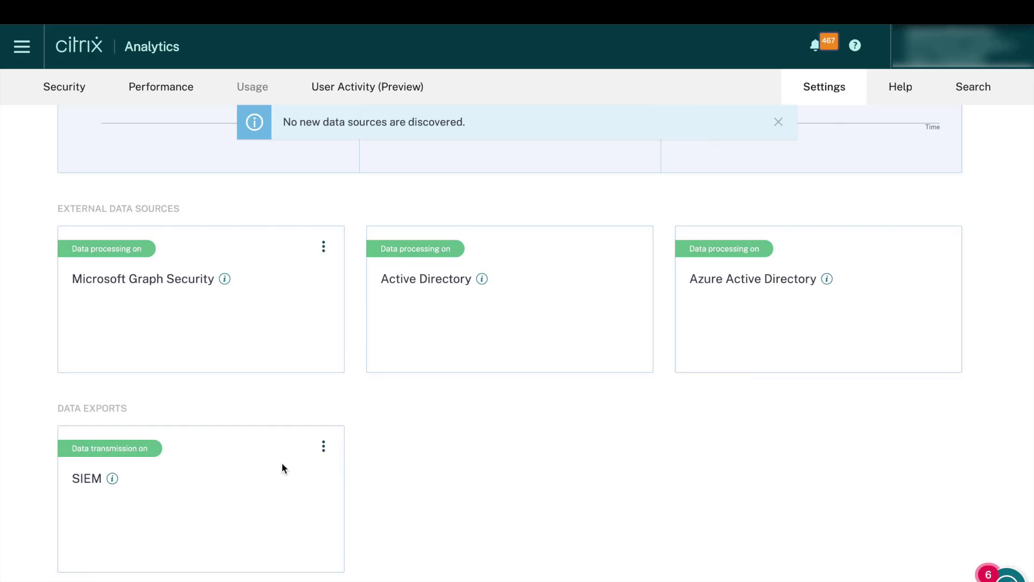
pyautogui.click(323, 446)
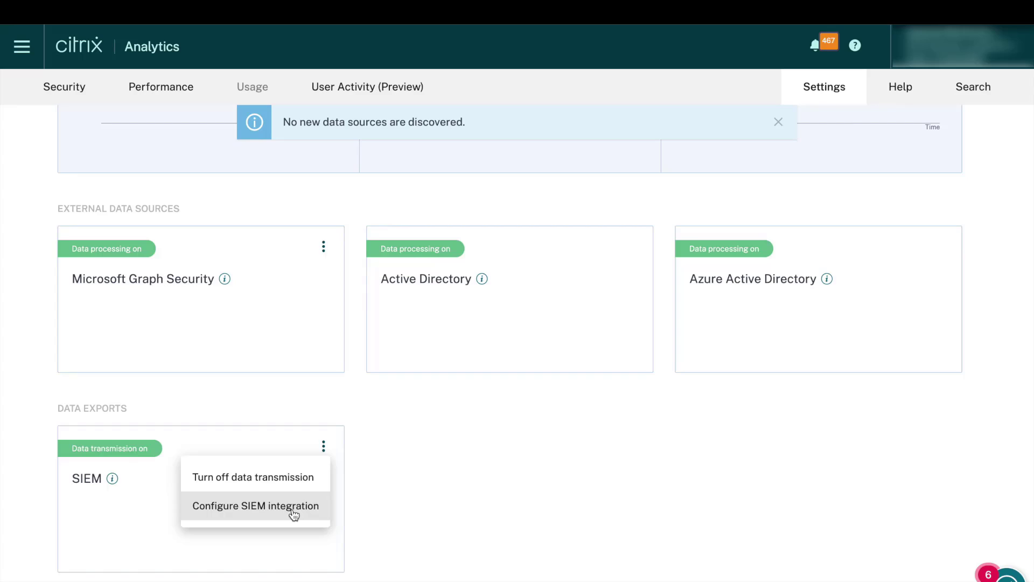
pyautogui.click(256, 506)
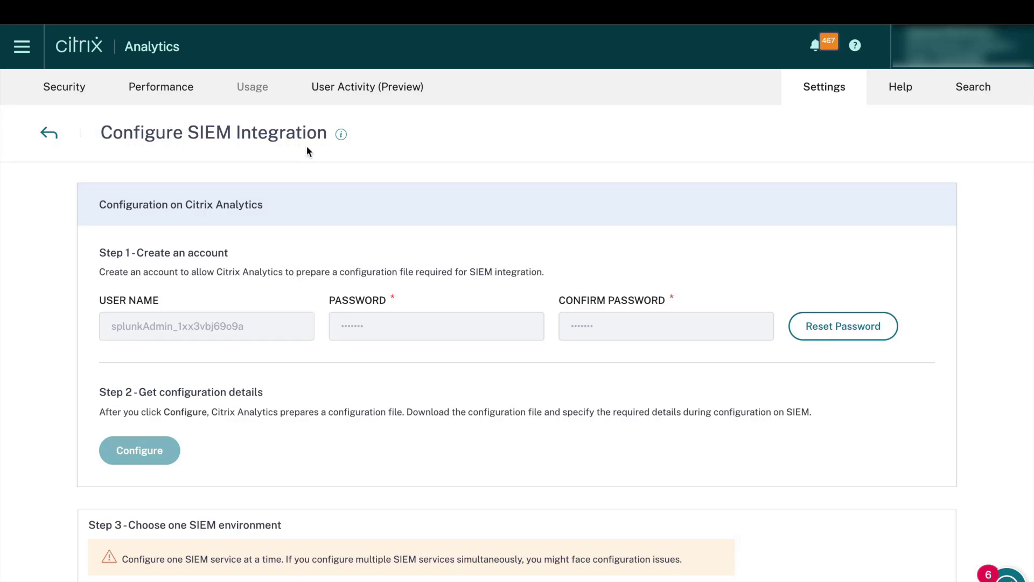
pyautogui.moveTo(167, 300)
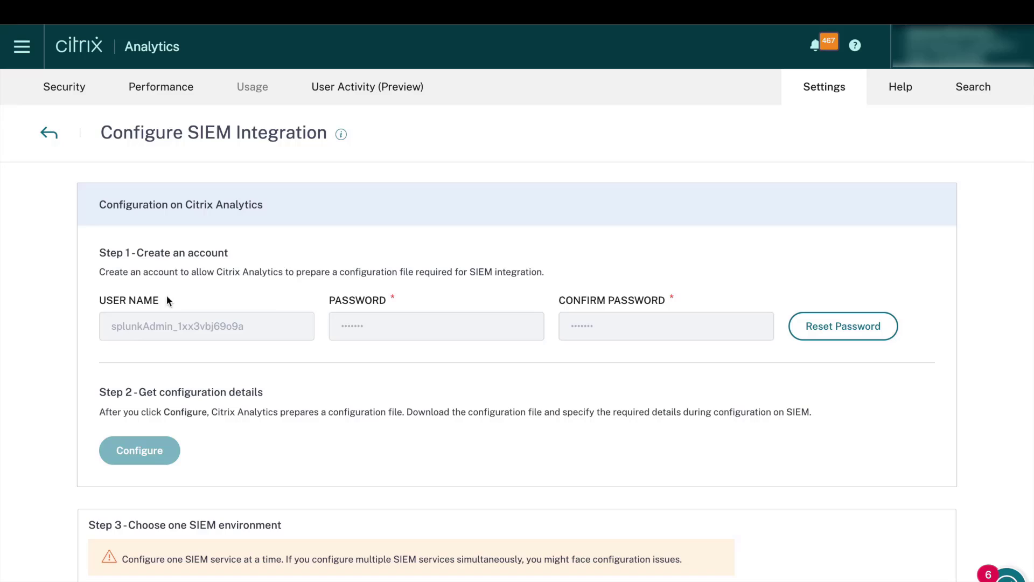
pyautogui.moveTo(262, 335)
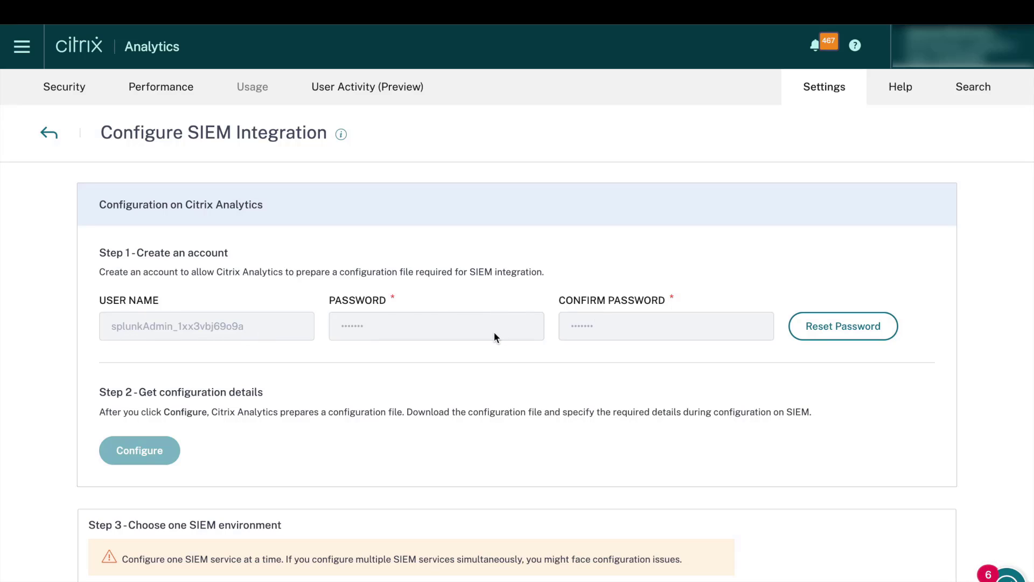
pyautogui.moveTo(502, 336)
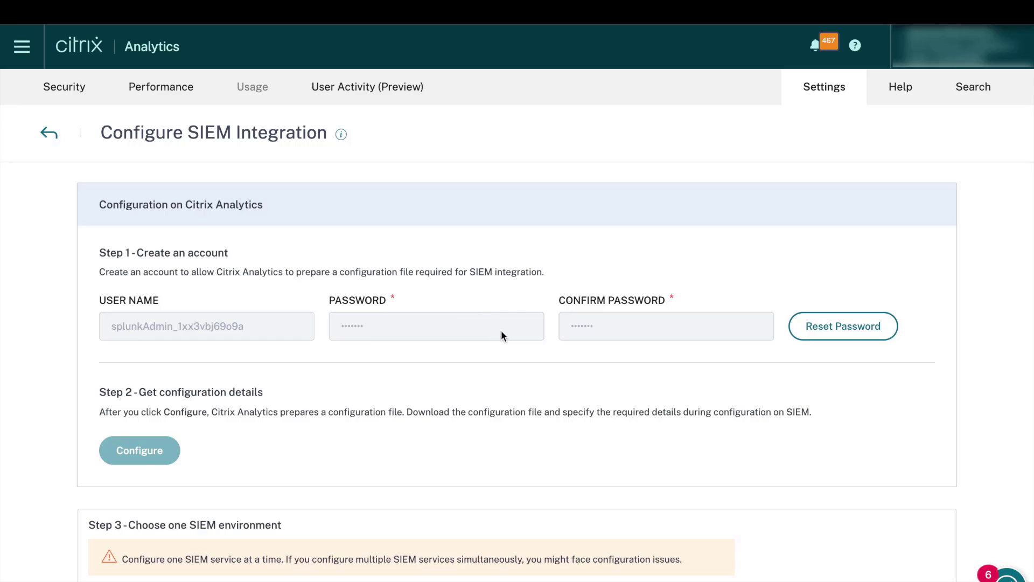
pyautogui.moveTo(567, 318)
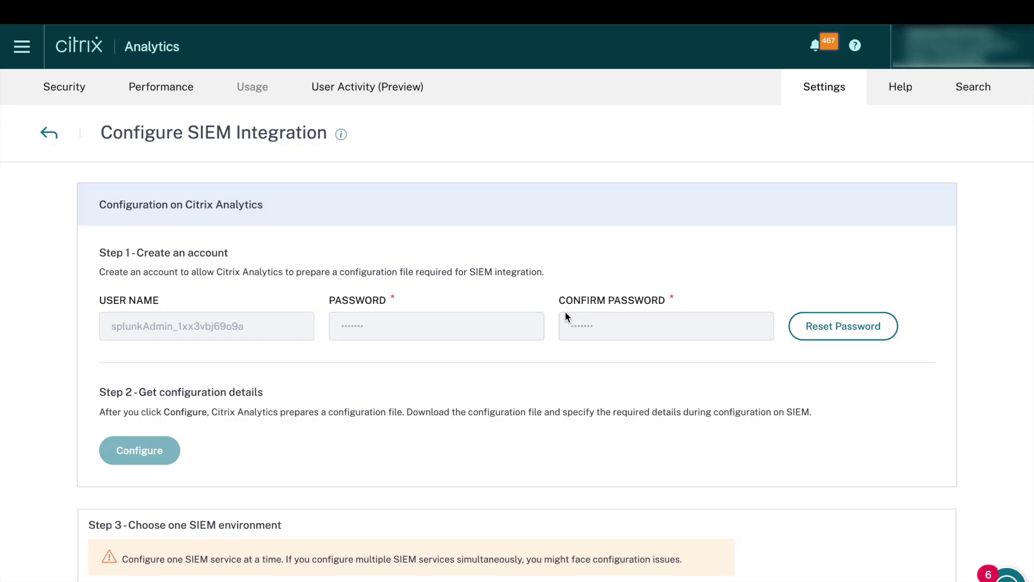
pyautogui.moveTo(497, 326)
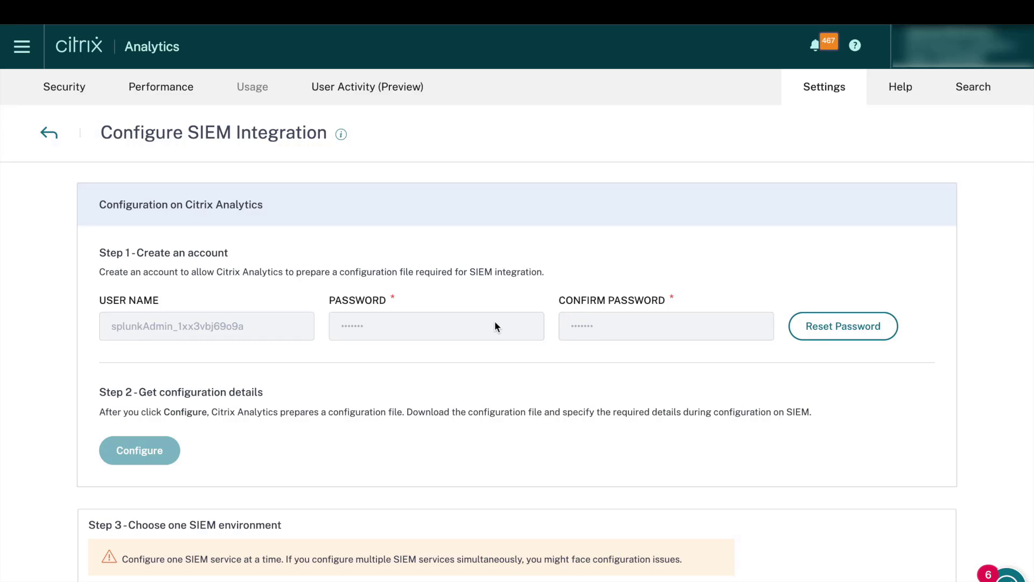
pyautogui.scroll(-3)
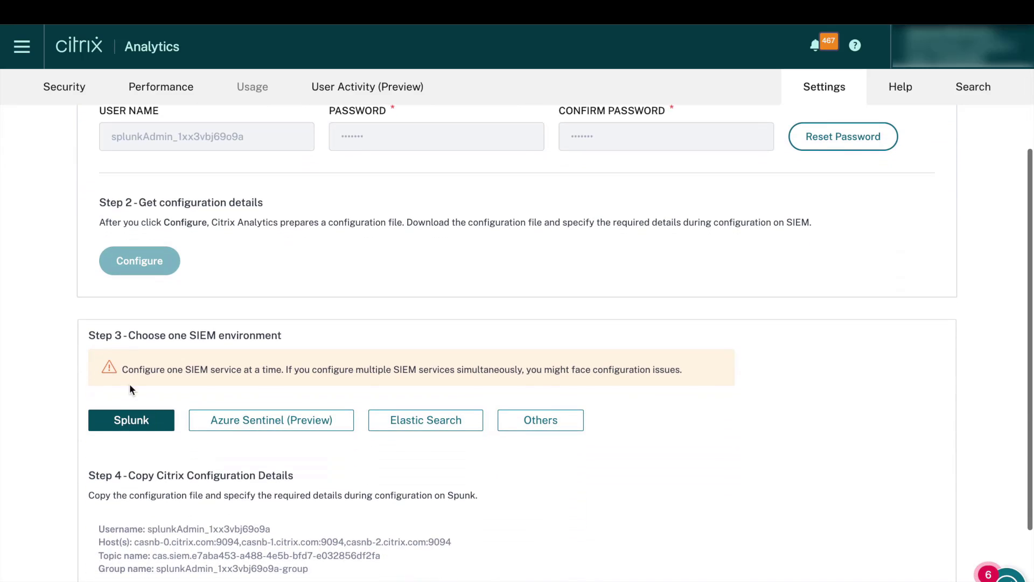
pyautogui.moveTo(370, 455)
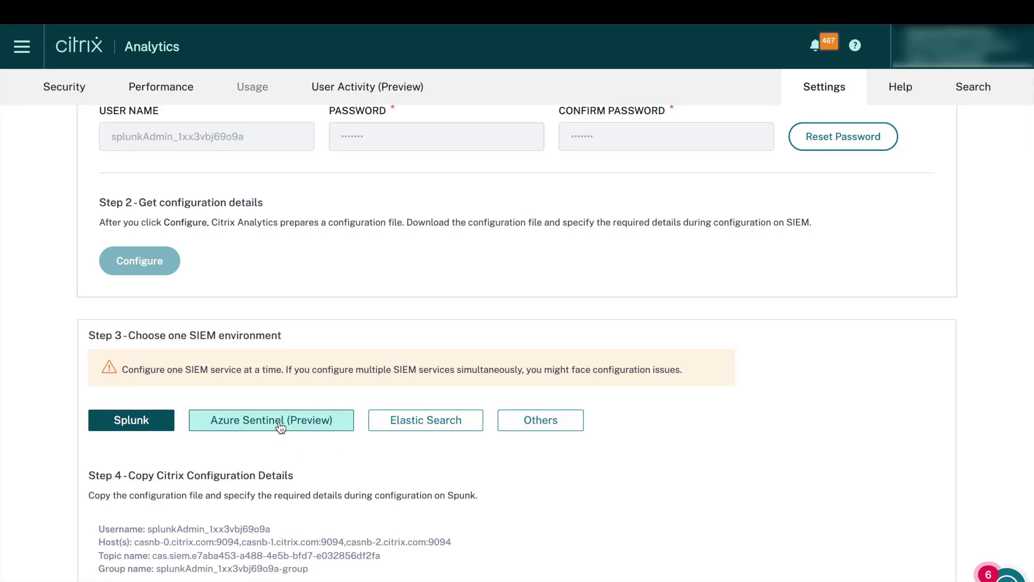
# Step: Select Azure Sentinel (Preview) and scroll to its integration and Logstash steps
pyautogui.click(270, 420)
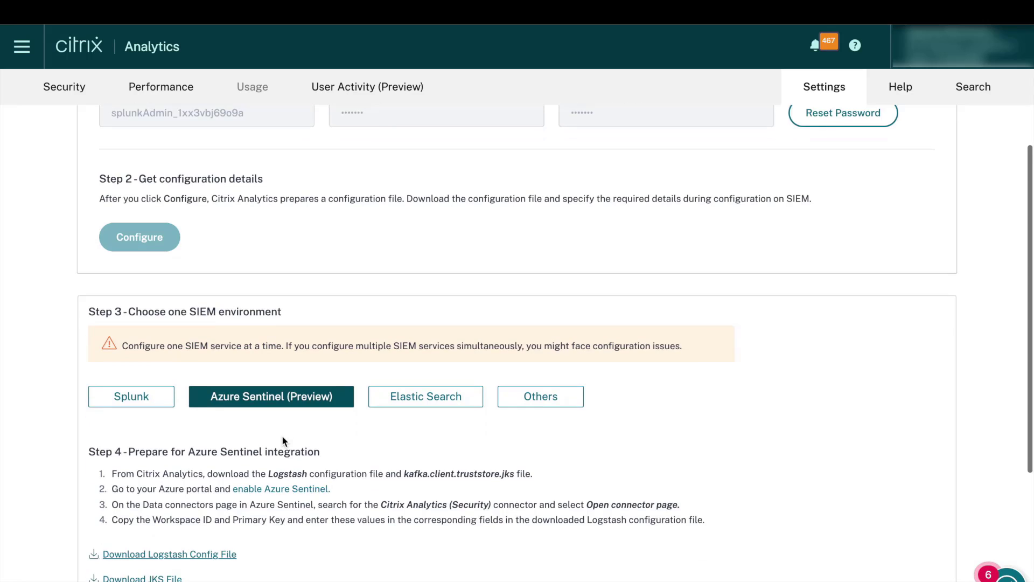
pyautogui.scroll(-3)
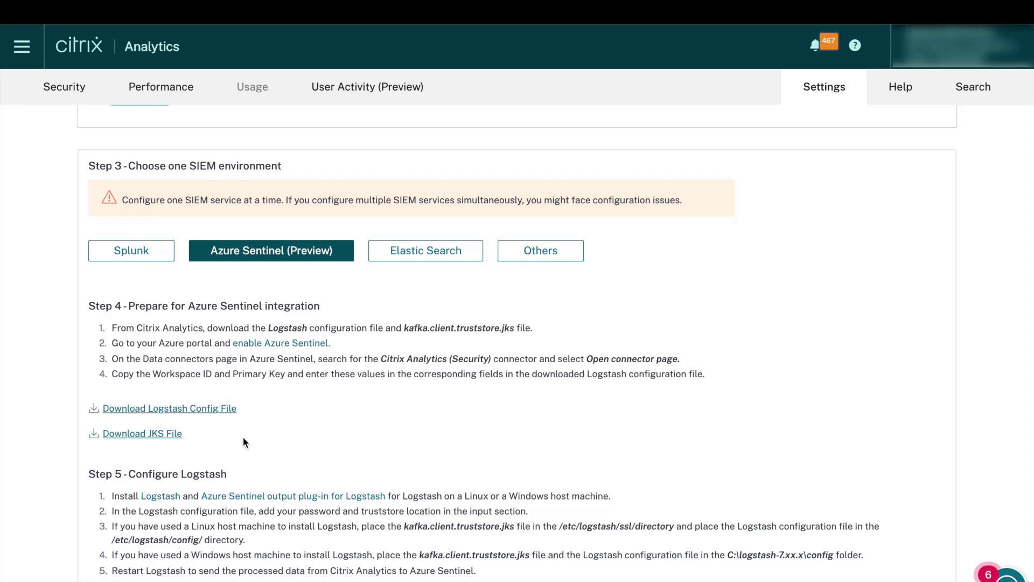
pyautogui.moveTo(144, 417)
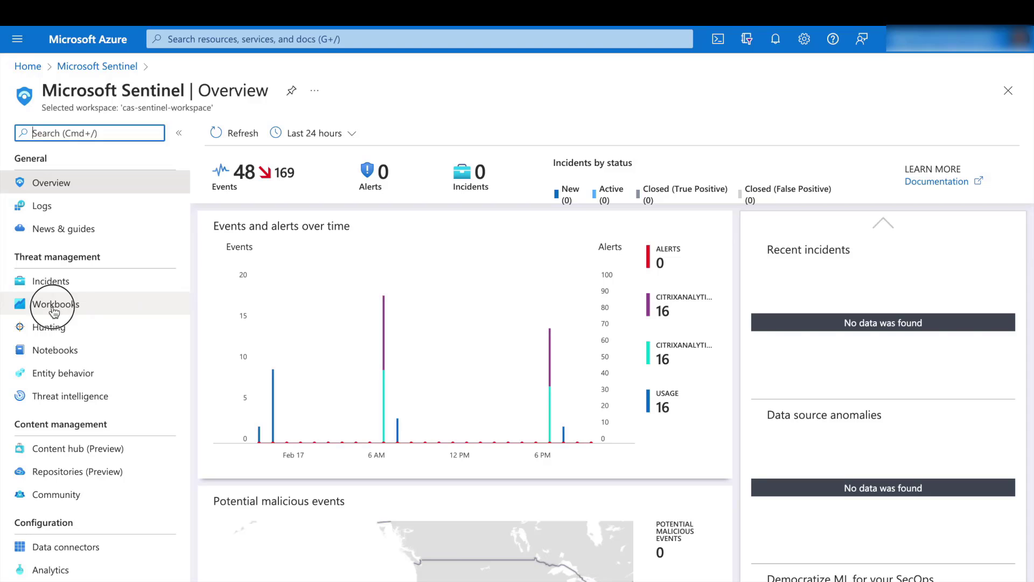
# Step: Find the Citrix Analytics template under Sentinel Workbooks by searching 'Ci', and open it
pyautogui.click(56, 304)
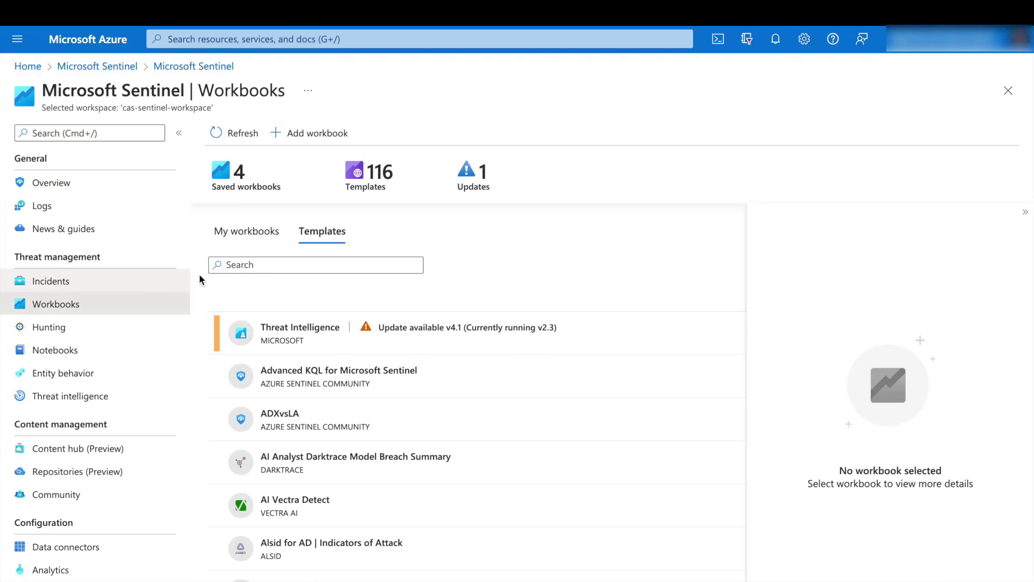
pyautogui.write('Citrix')
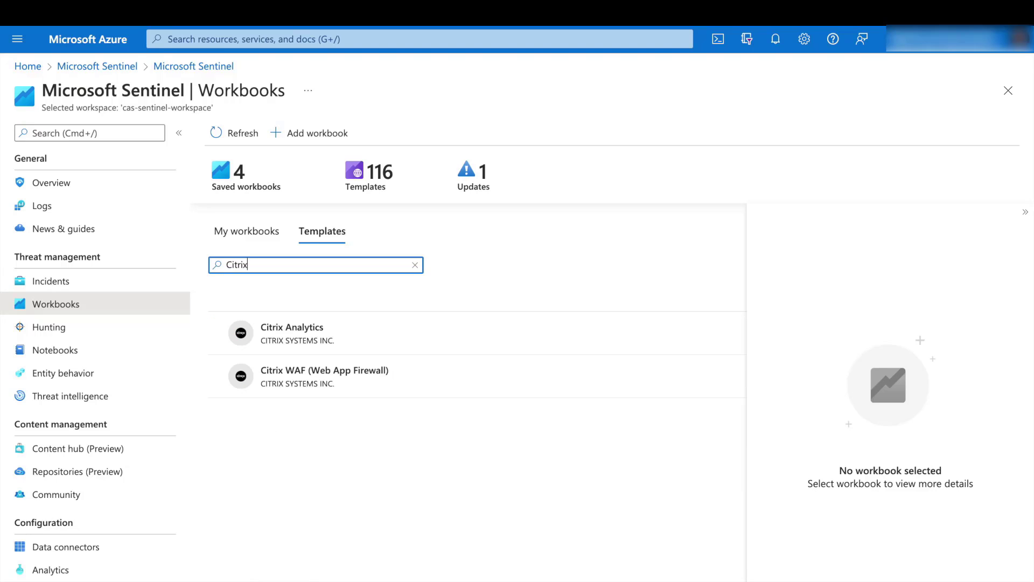
pyautogui.click(292, 326)
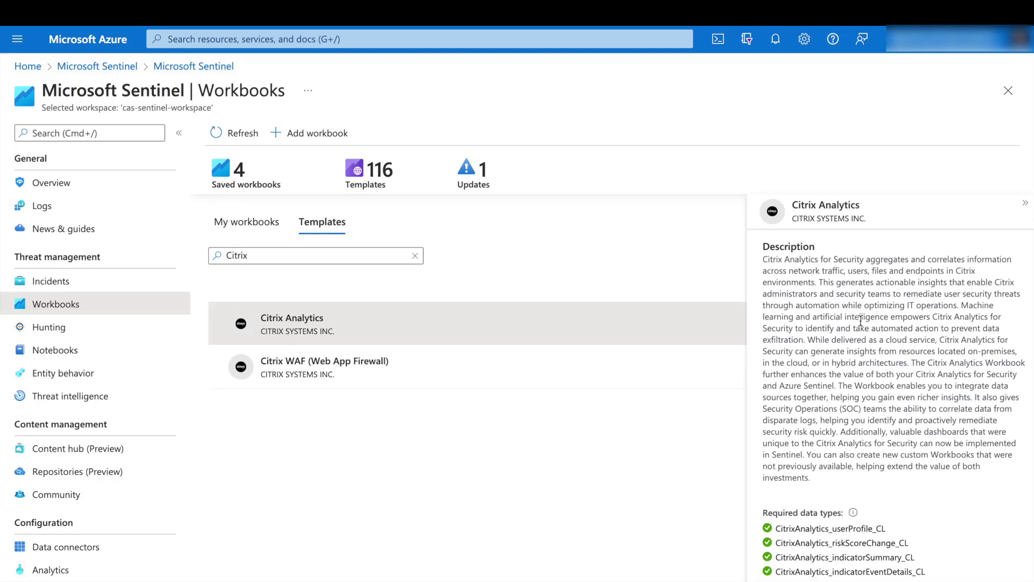
pyautogui.scroll(-3)
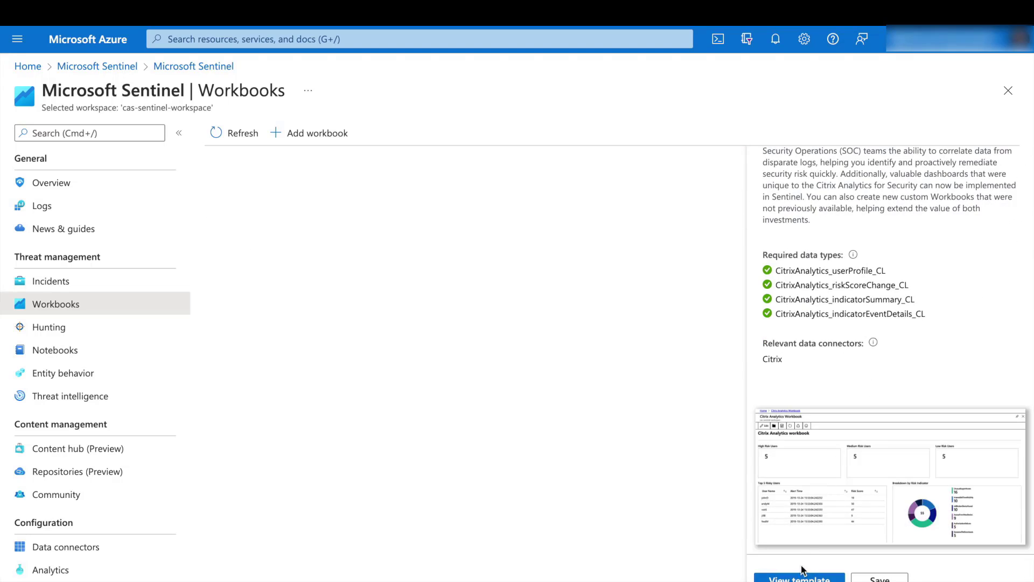
pyautogui.click(799, 579)
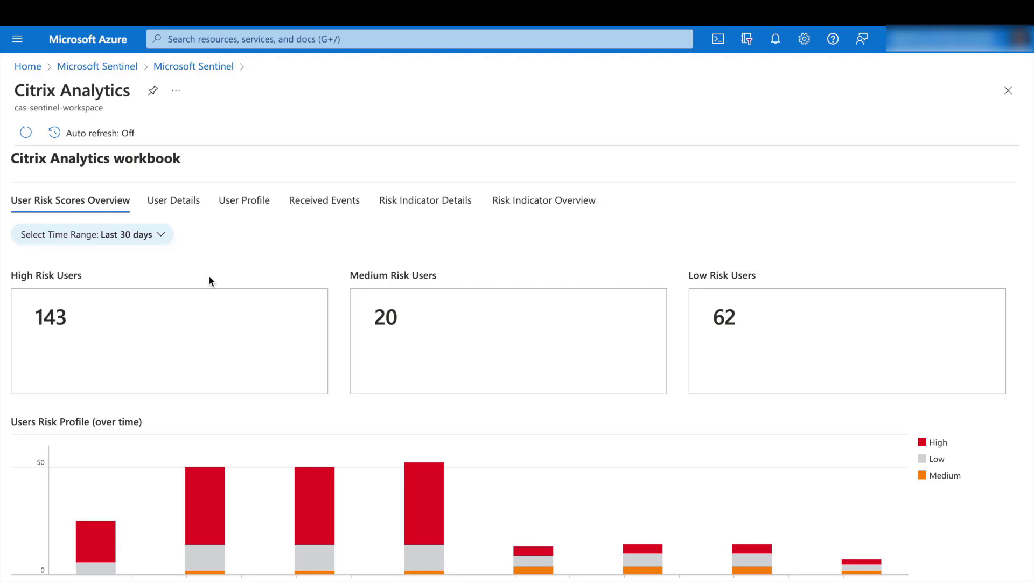
pyautogui.moveTo(28, 287)
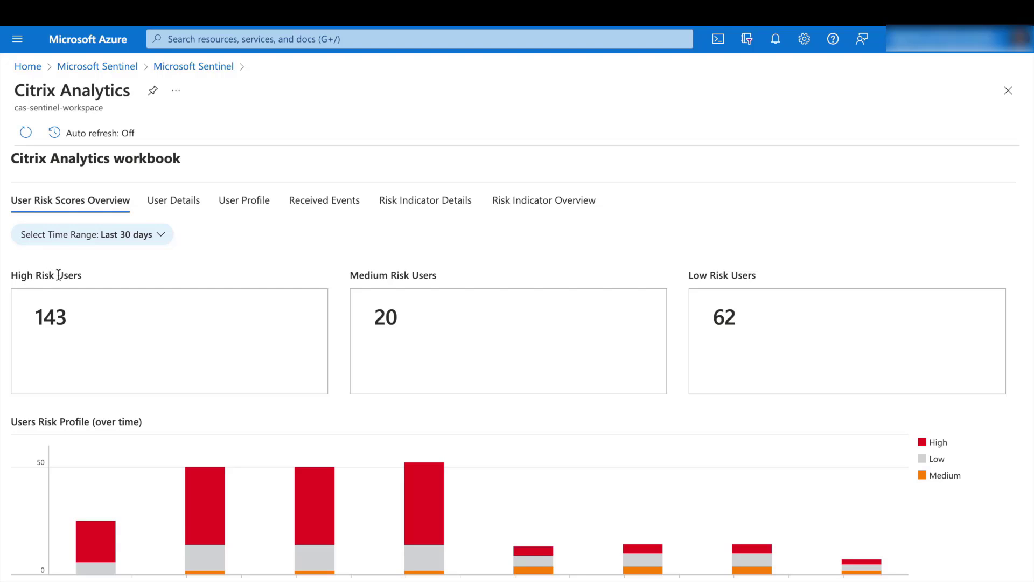
pyautogui.moveTo(732, 279)
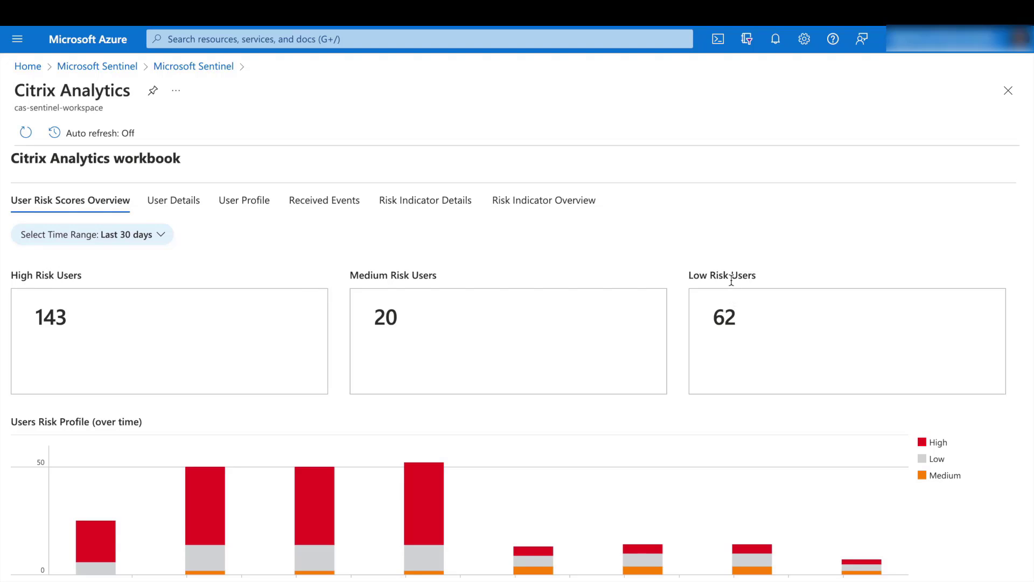
pyautogui.moveTo(72, 426)
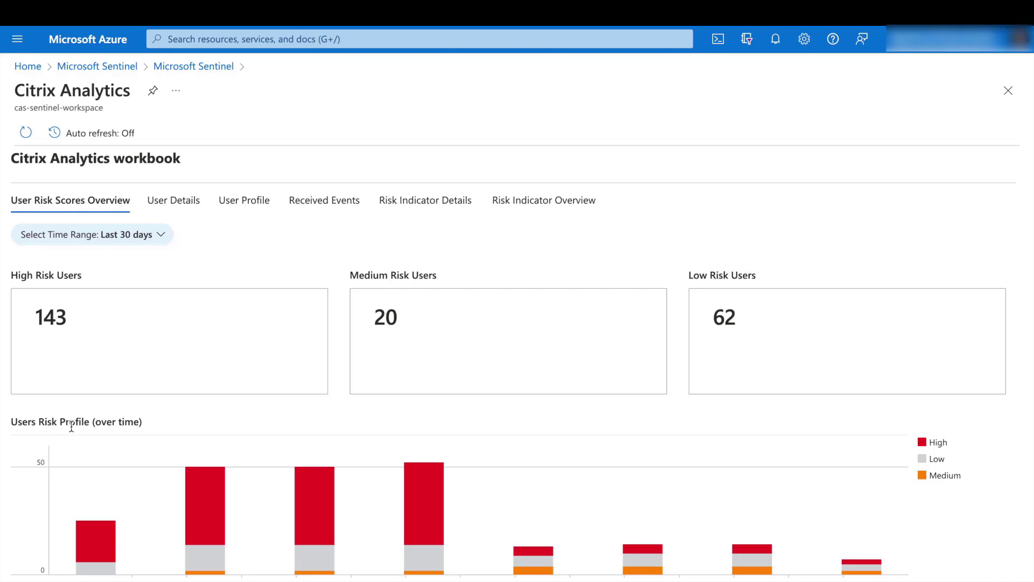
pyautogui.moveTo(285, 311)
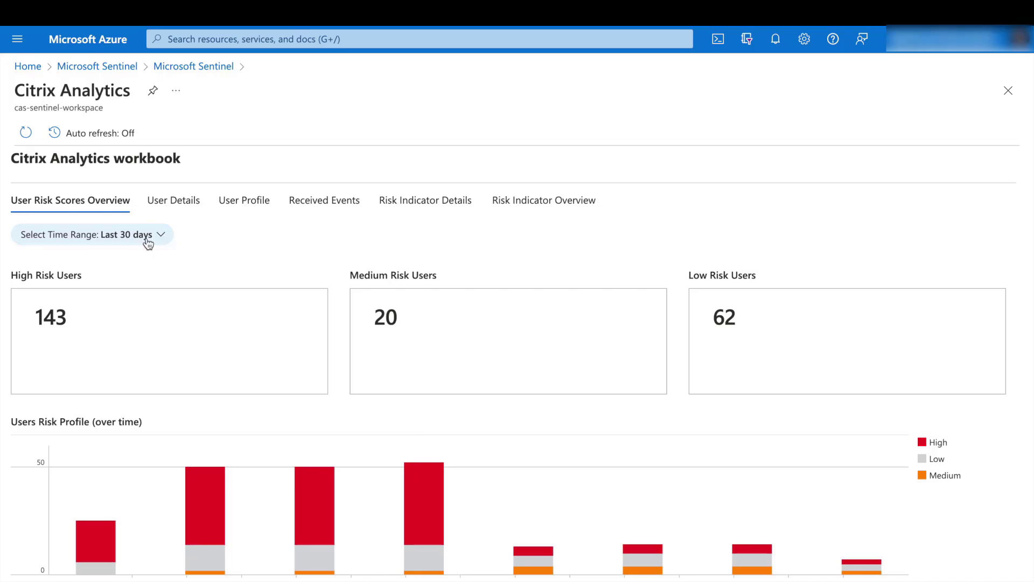
# Step: Switch the Citrix Analytics workbook to its User Details tab
pyautogui.click(174, 200)
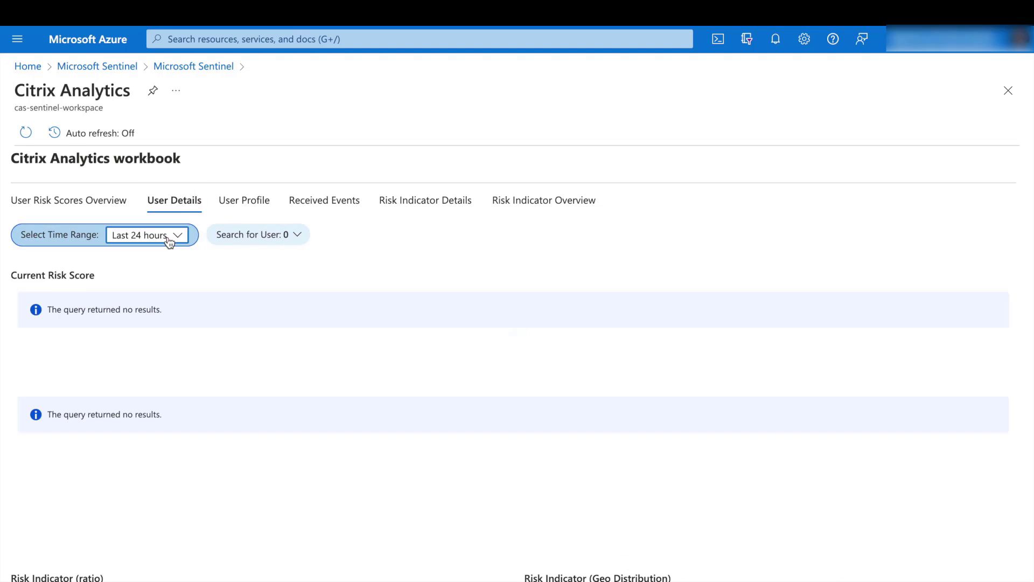
# Step: Search for user 'kevin', review the results, then view User Profile and Received Events
pyautogui.click(146, 235)
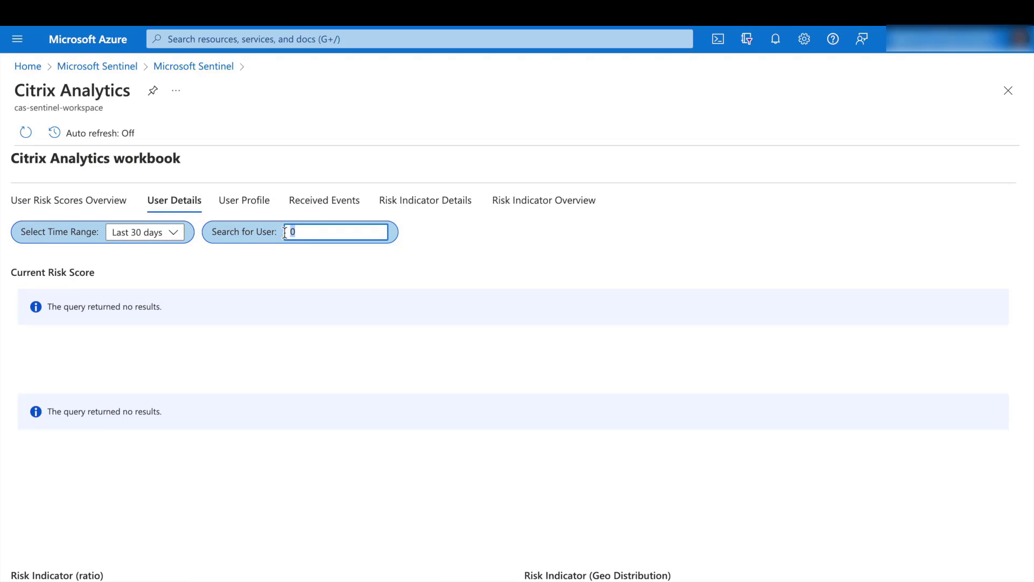
pyautogui.write('kevin')
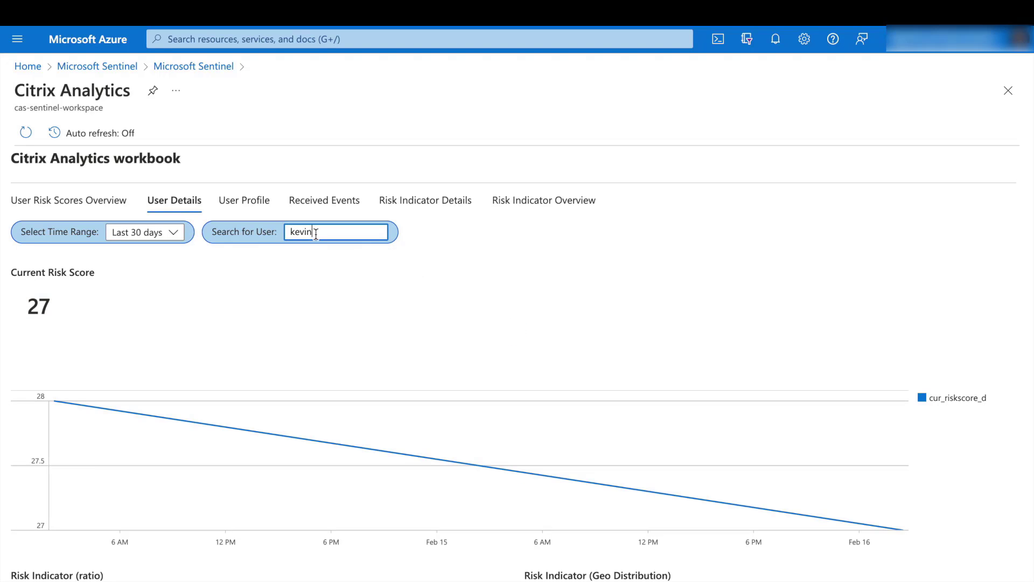
pyautogui.scroll(-3)
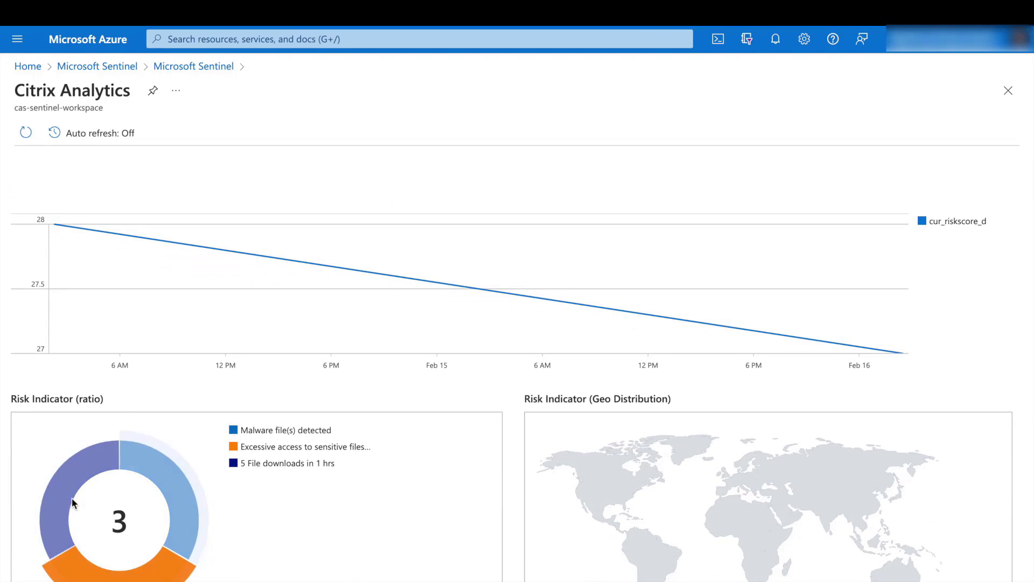
pyautogui.scroll(-3)
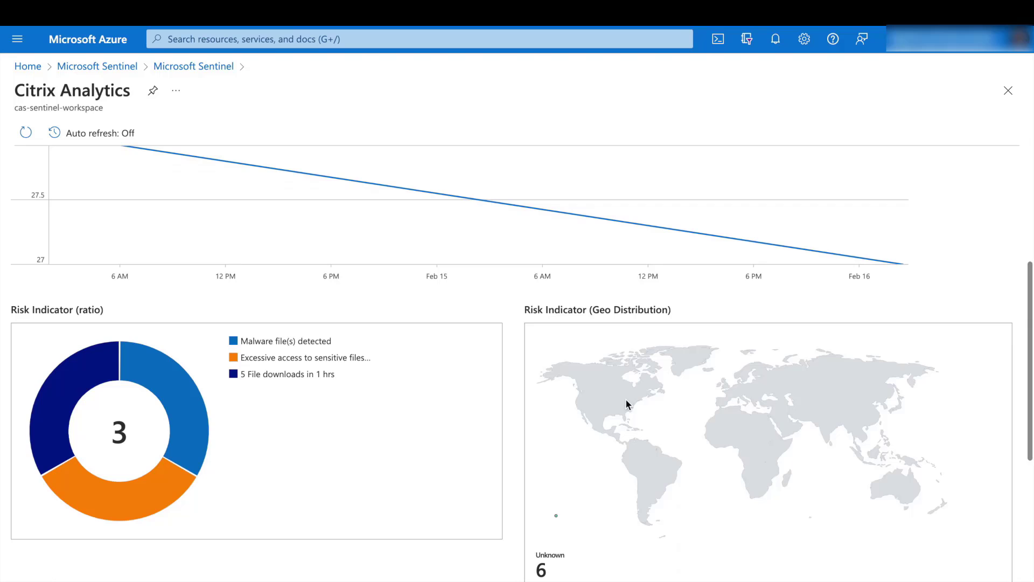
pyautogui.moveTo(829, 420)
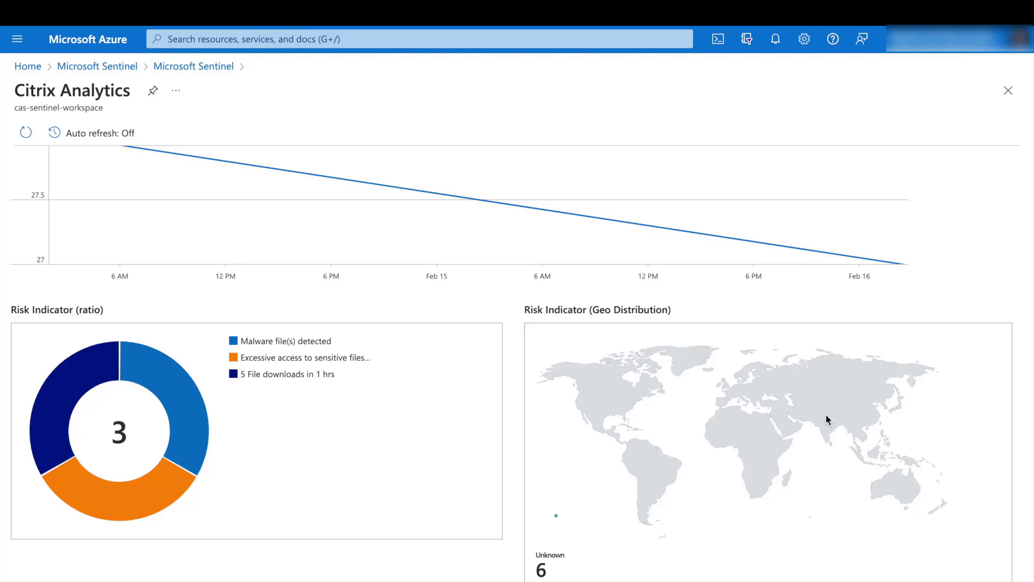
pyautogui.scroll(-3)
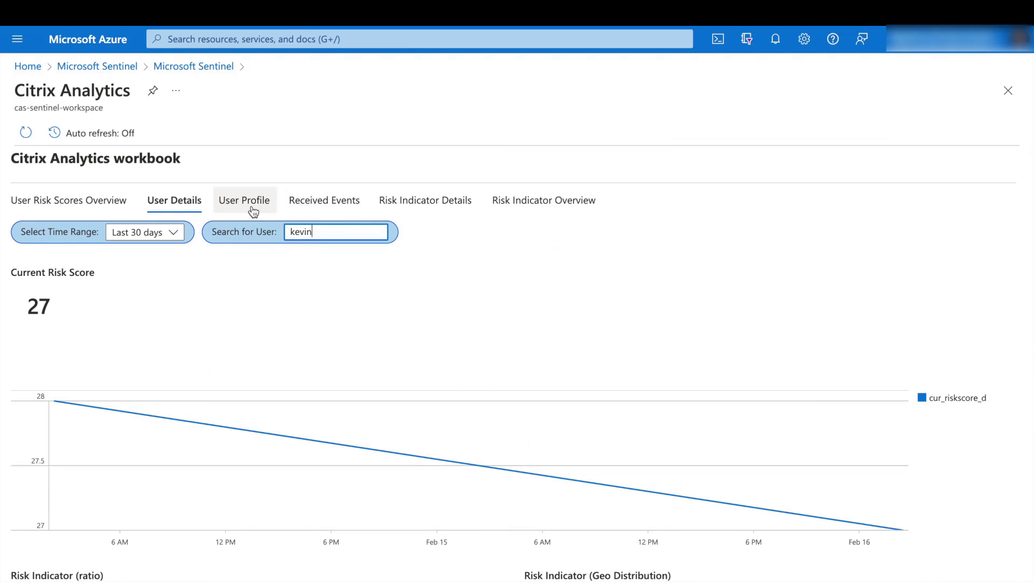
pyautogui.click(245, 200)
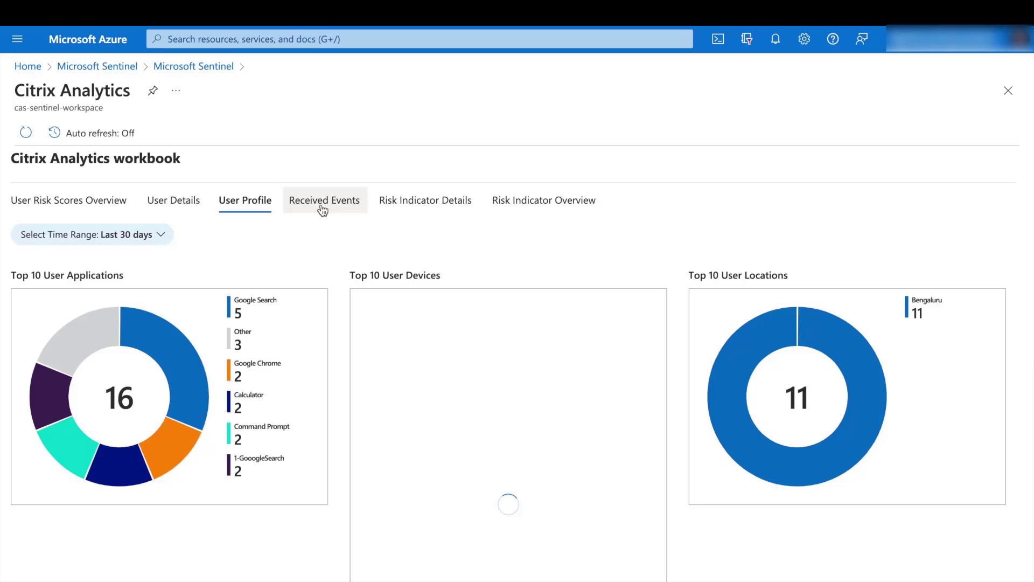
pyautogui.click(324, 200)
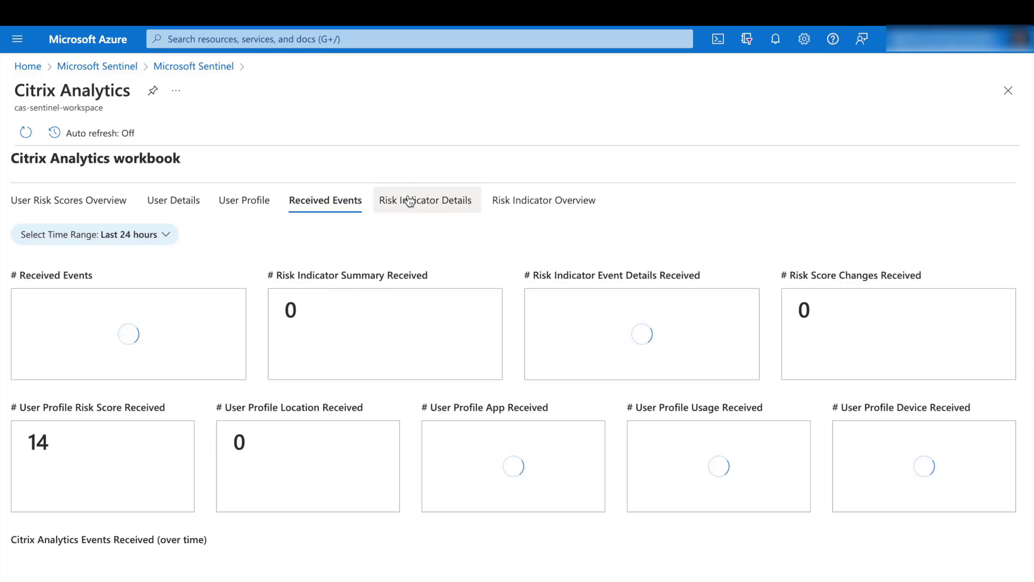